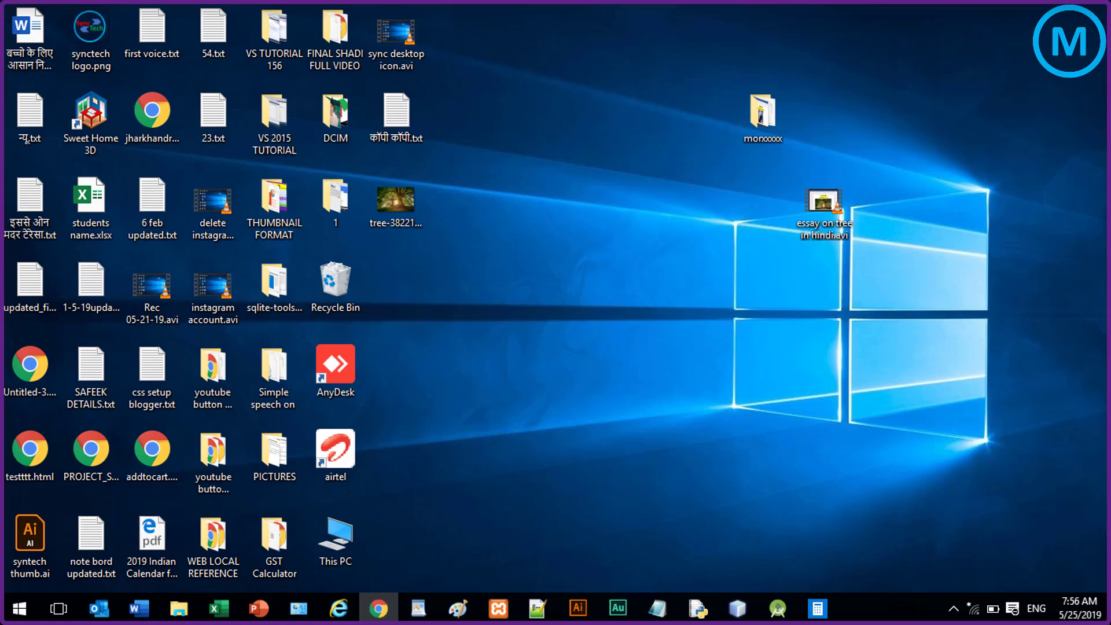
- Launch Word, PowerPoint and Excel 2016 from the taskbar, each with a new blank file
click(137, 608)
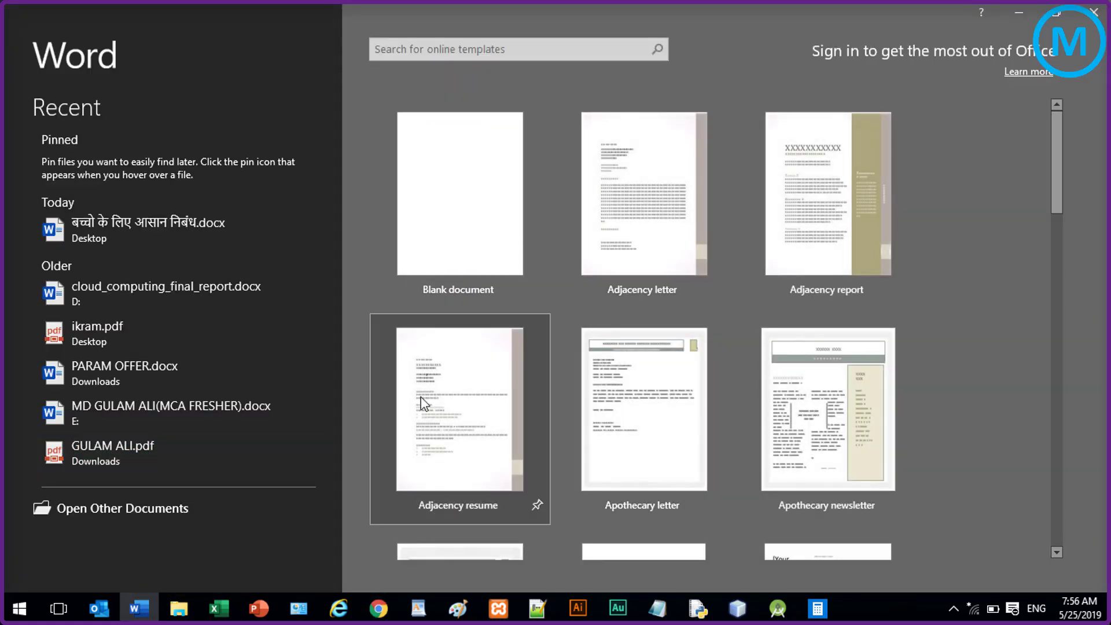
click(458, 193)
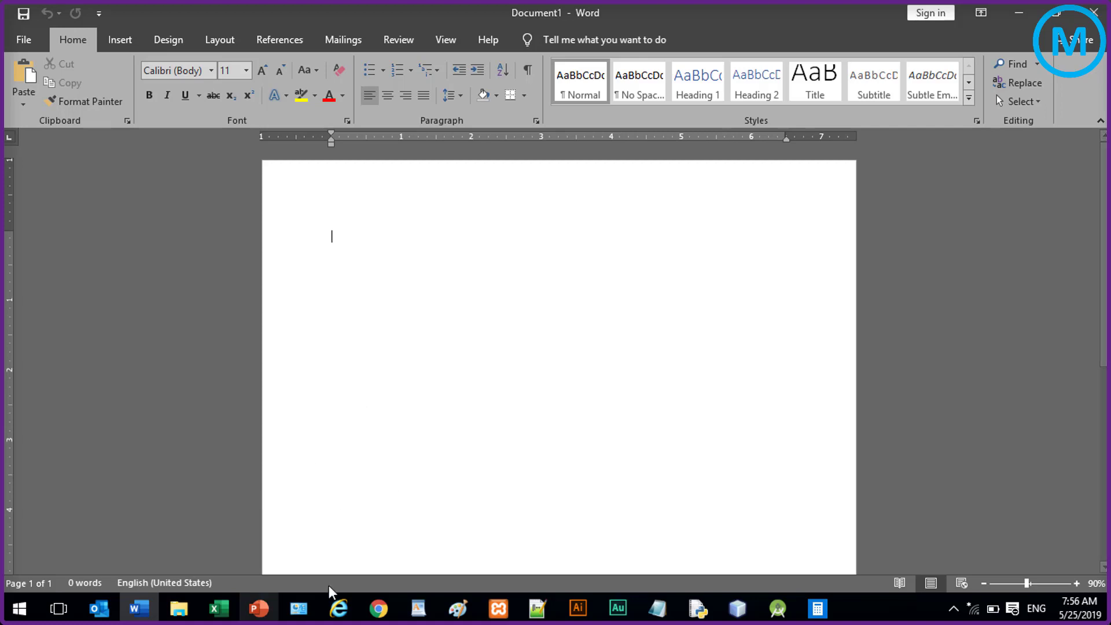
mouse_move(314, 607)
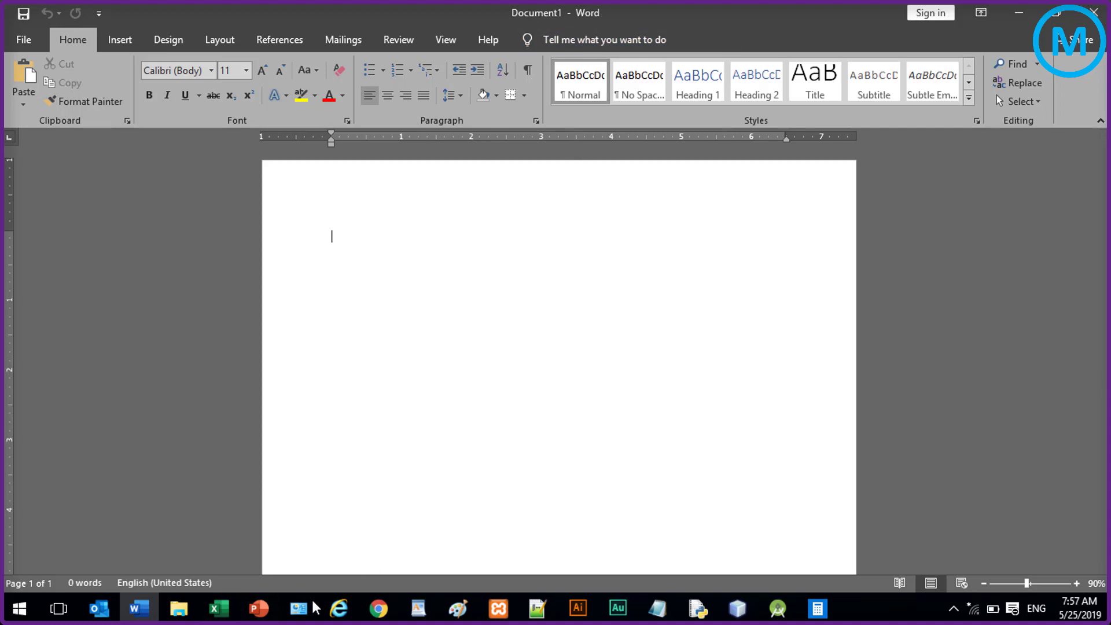
click(257, 607)
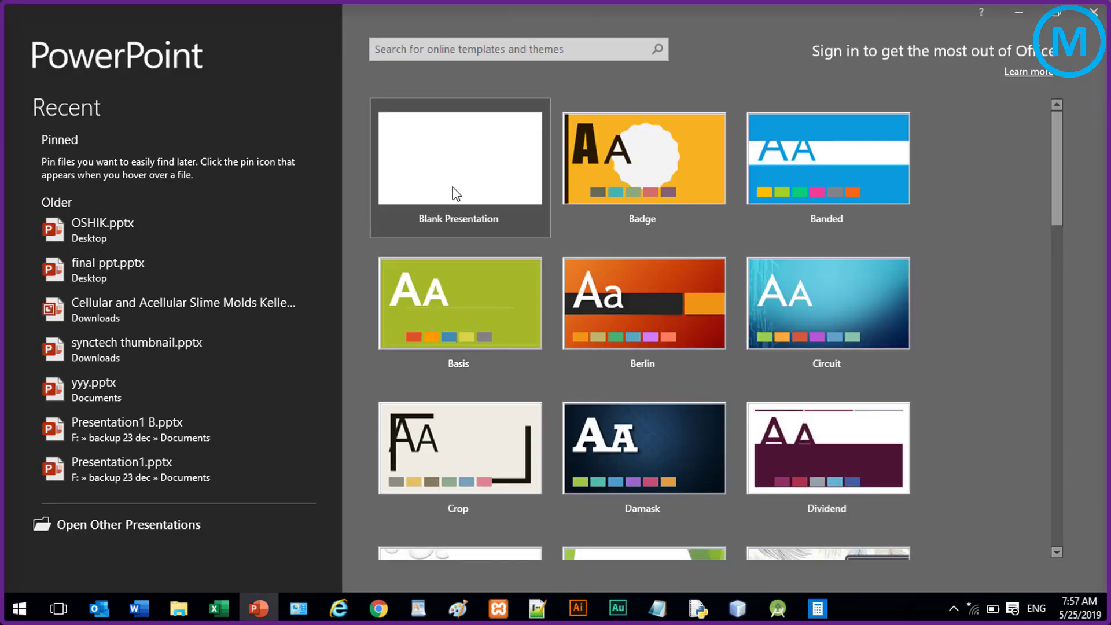
click(458, 168)
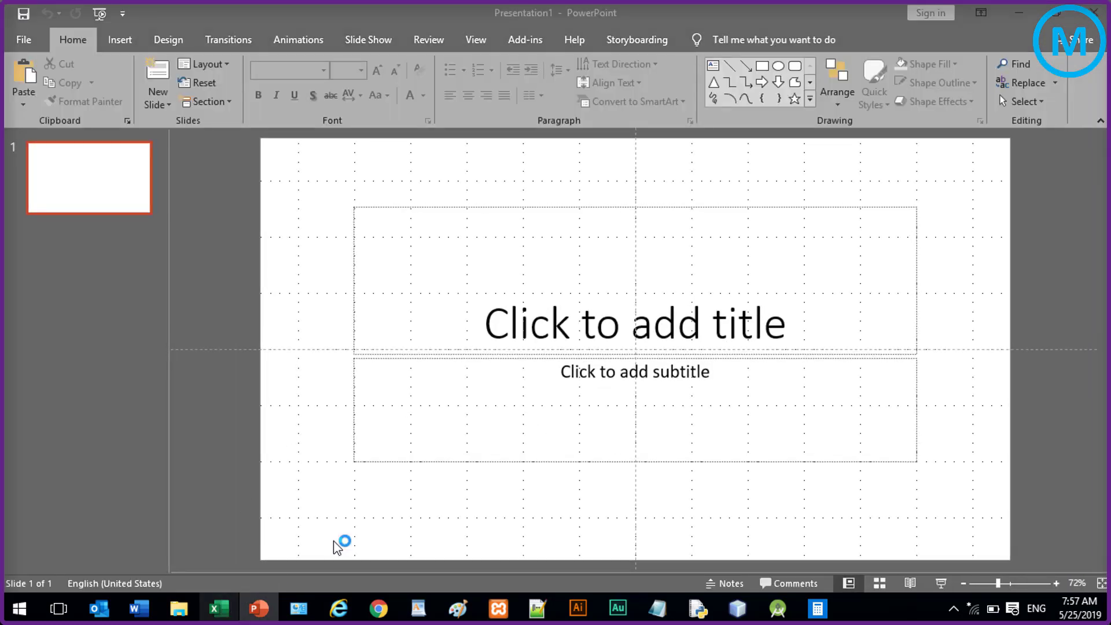
click(218, 608)
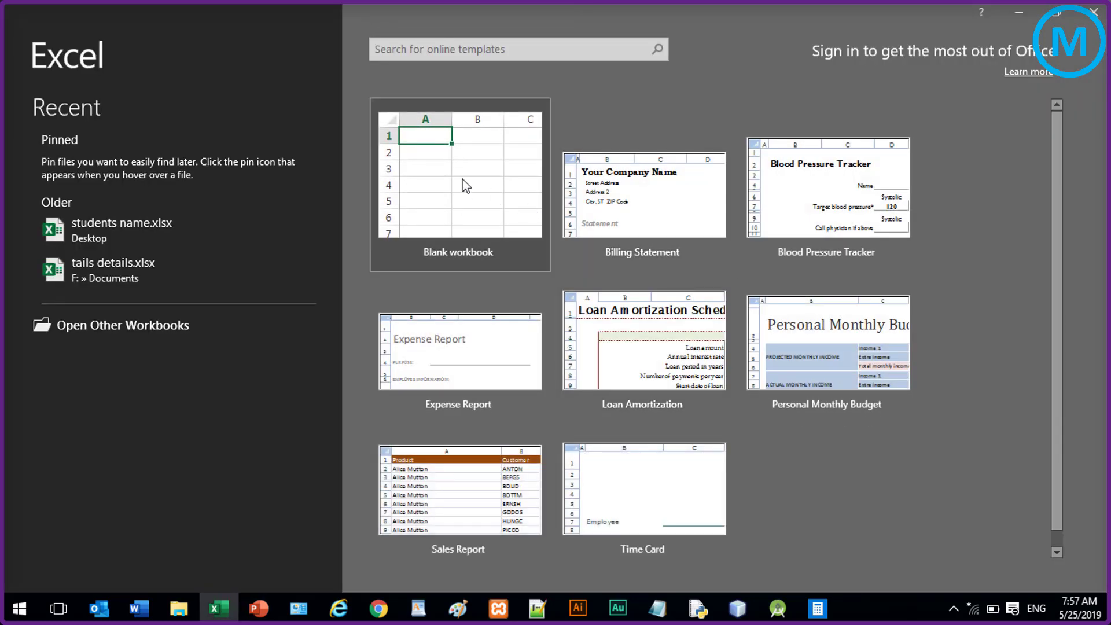
click(458, 184)
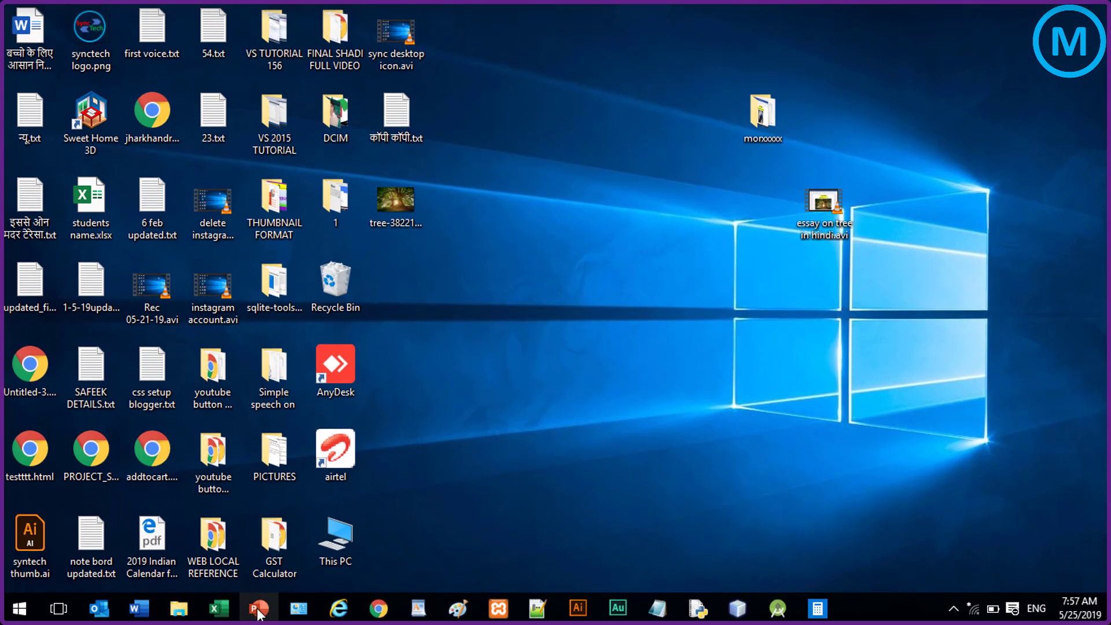
mouse_move(297, 607)
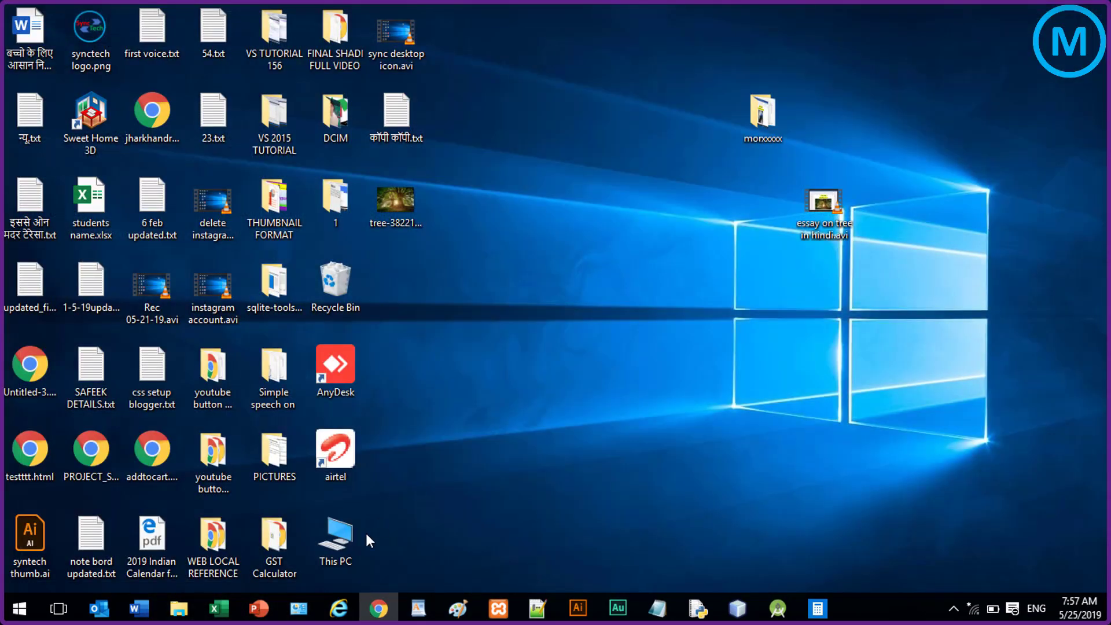
- Relaunch PowerPoint 2016 with a new blank presentation in the Colorful theme
click(258, 607)
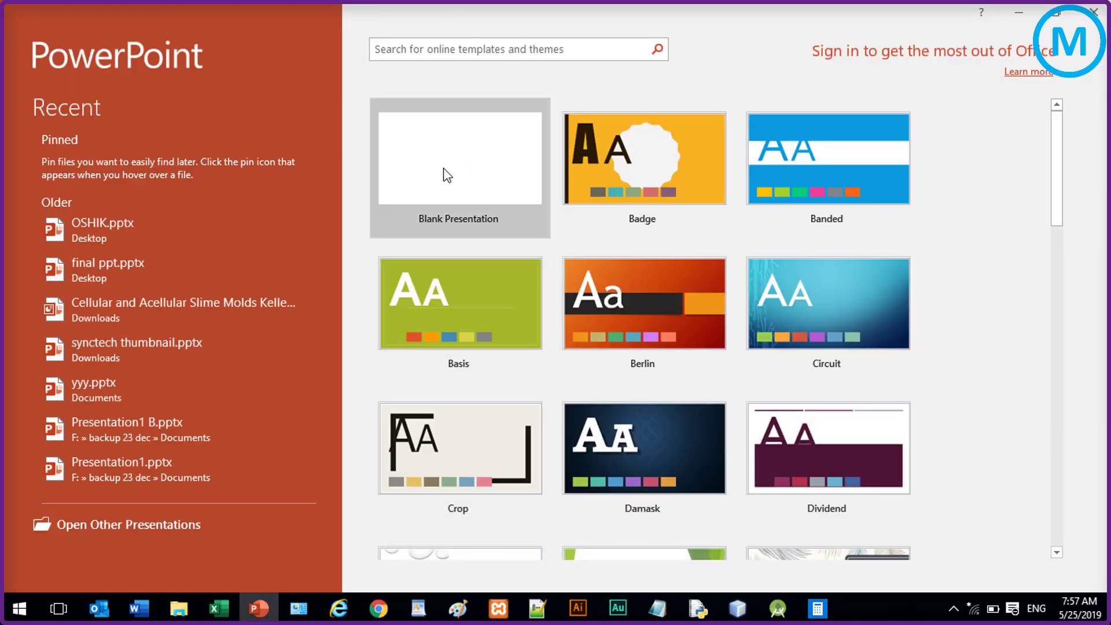
click(458, 157)
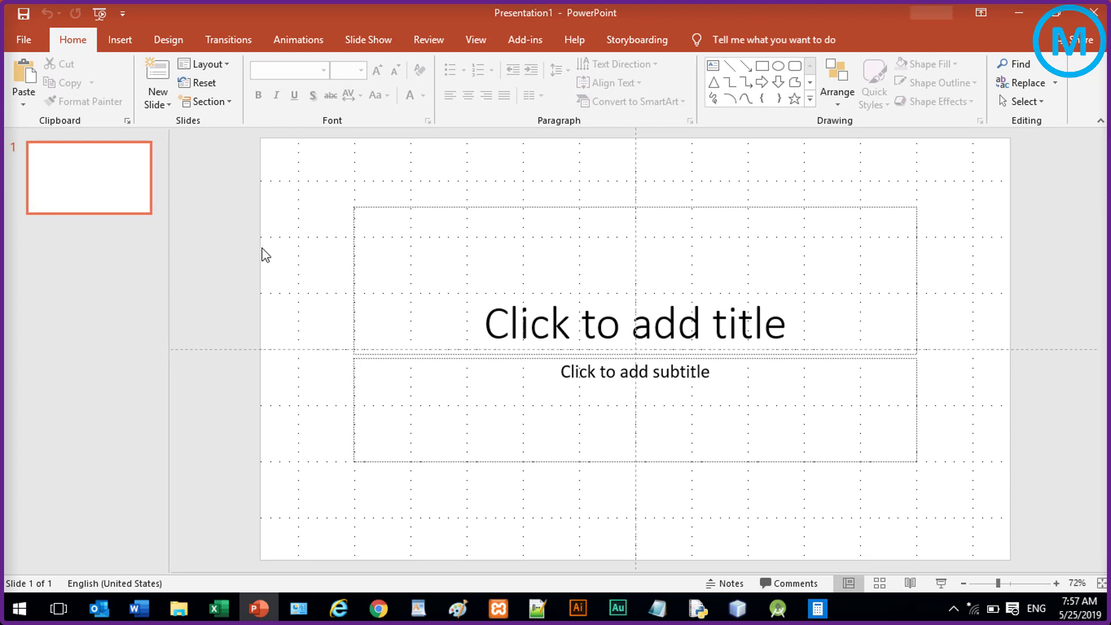
mouse_move(23, 39)
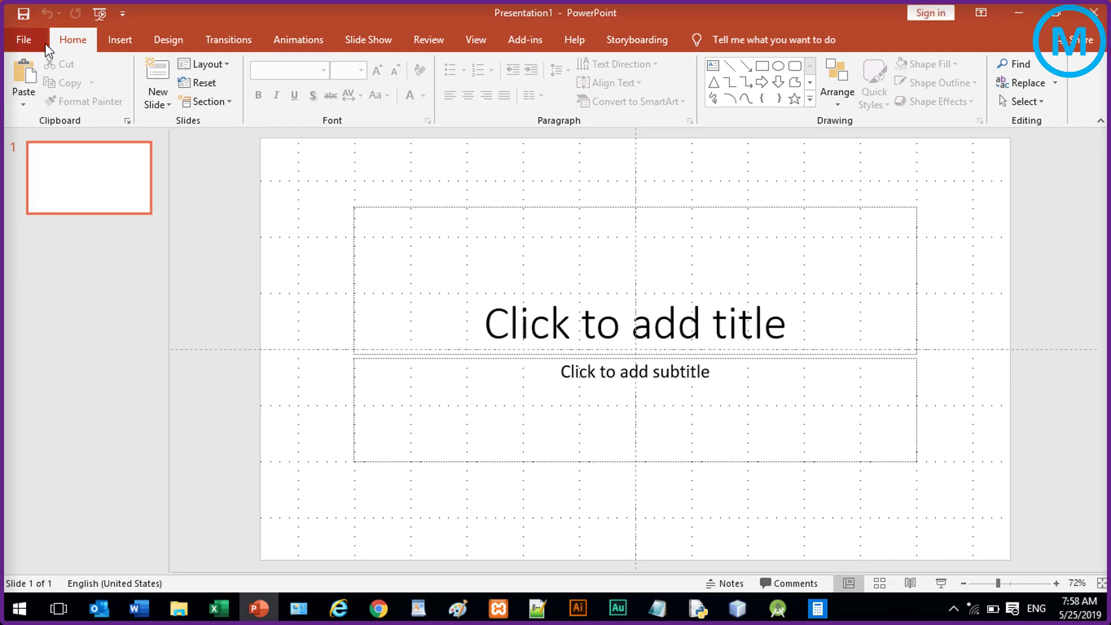
- Confirm PowerPoint's Office Theme as Dark Gray in File > Options and close the dialog
click(24, 40)
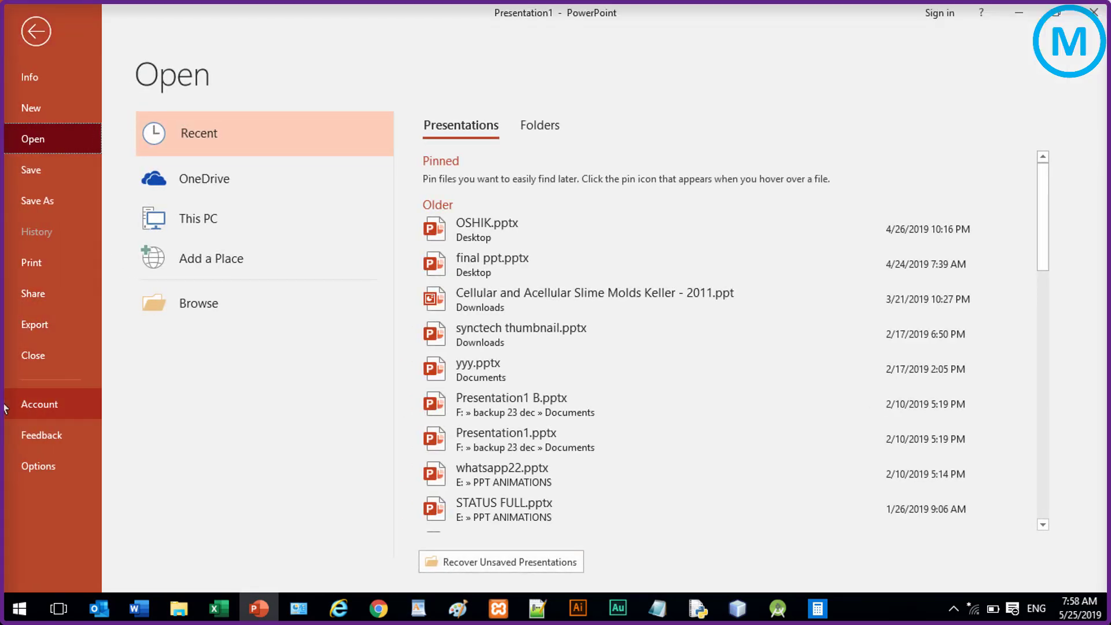
mouse_move(39, 466)
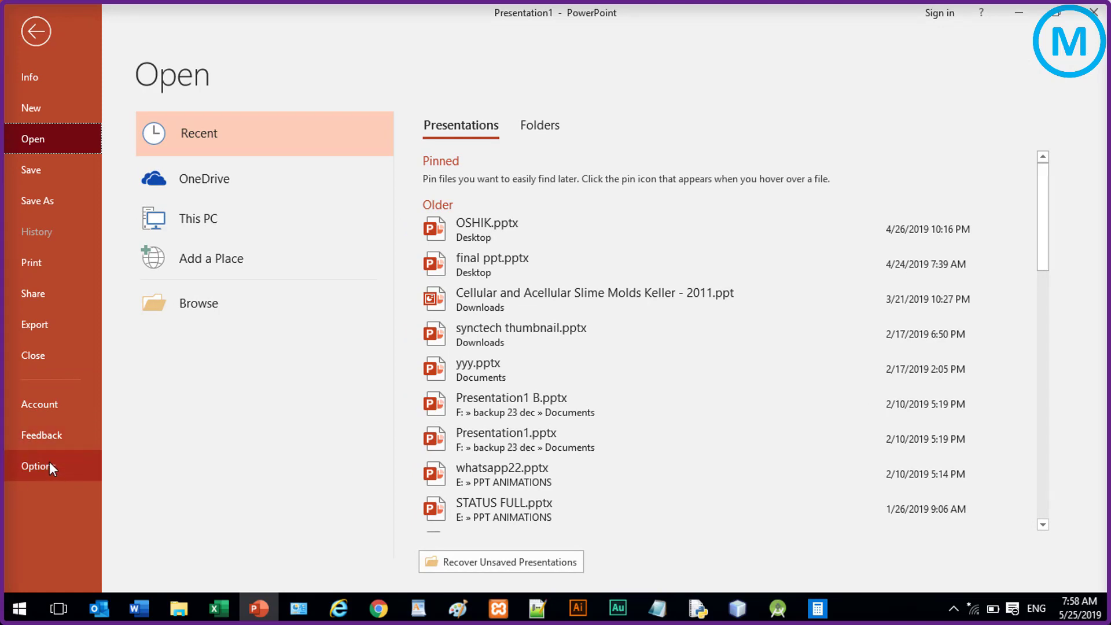
click(35, 31)
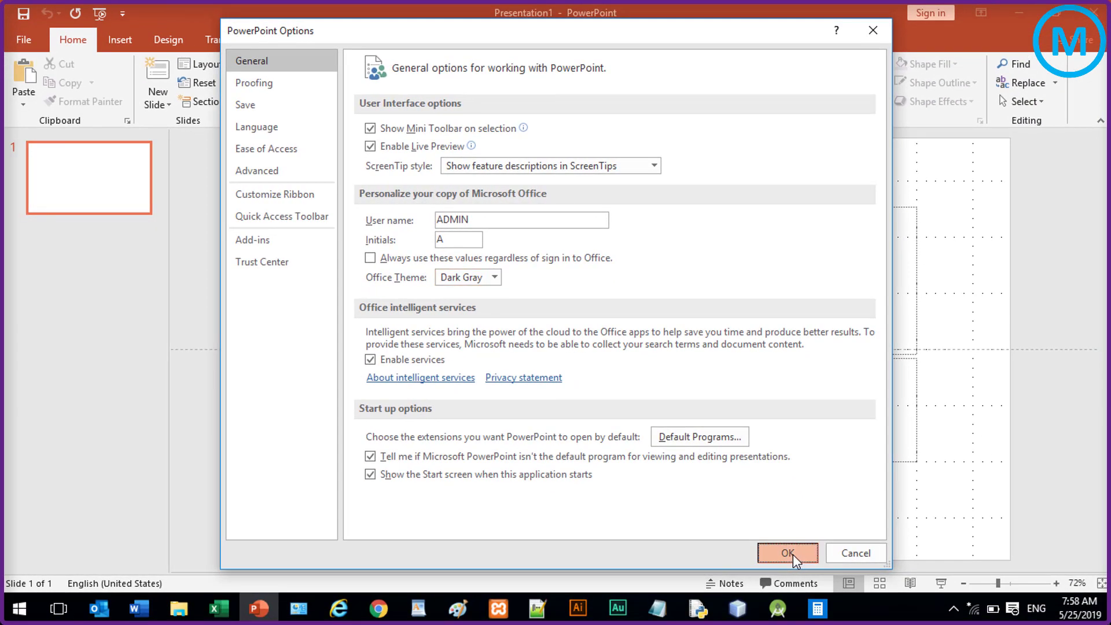
click(787, 553)
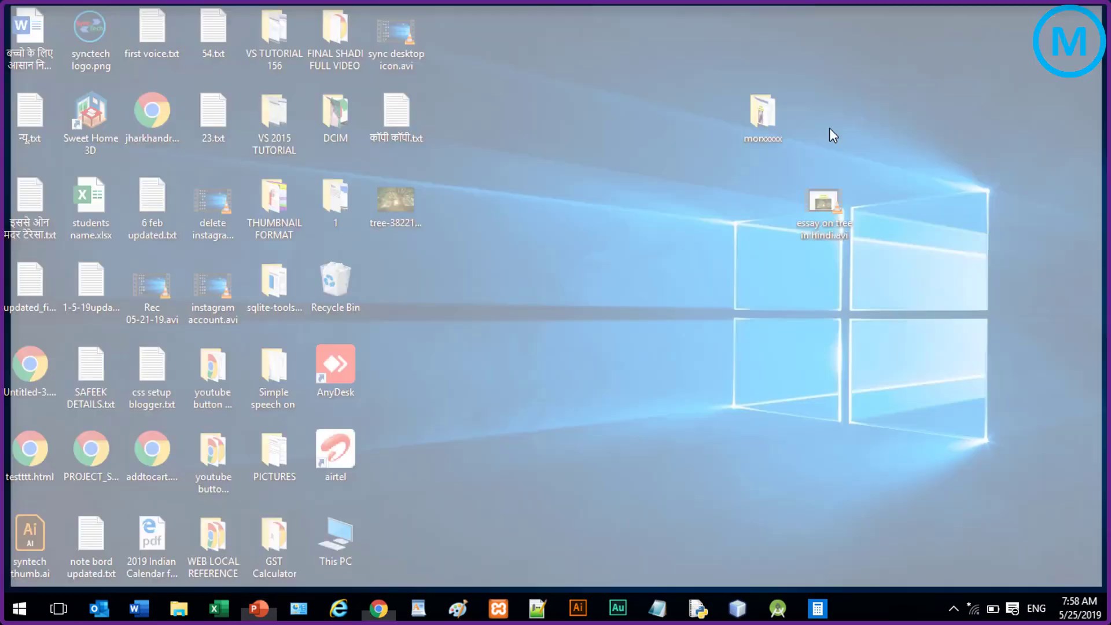
mouse_move(257, 608)
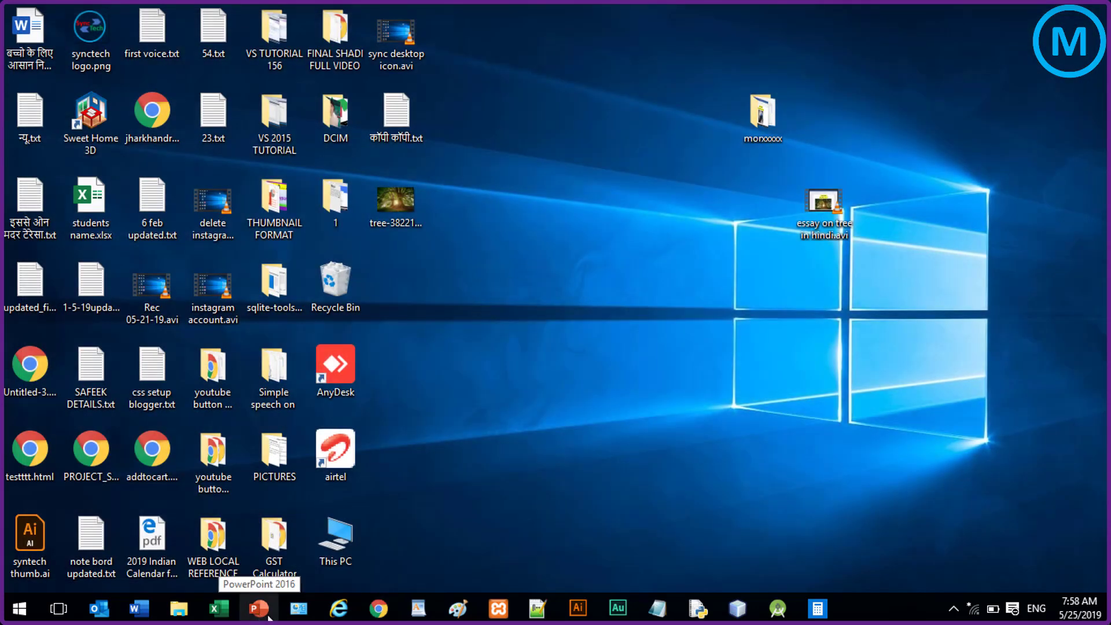
mouse_move(138, 607)
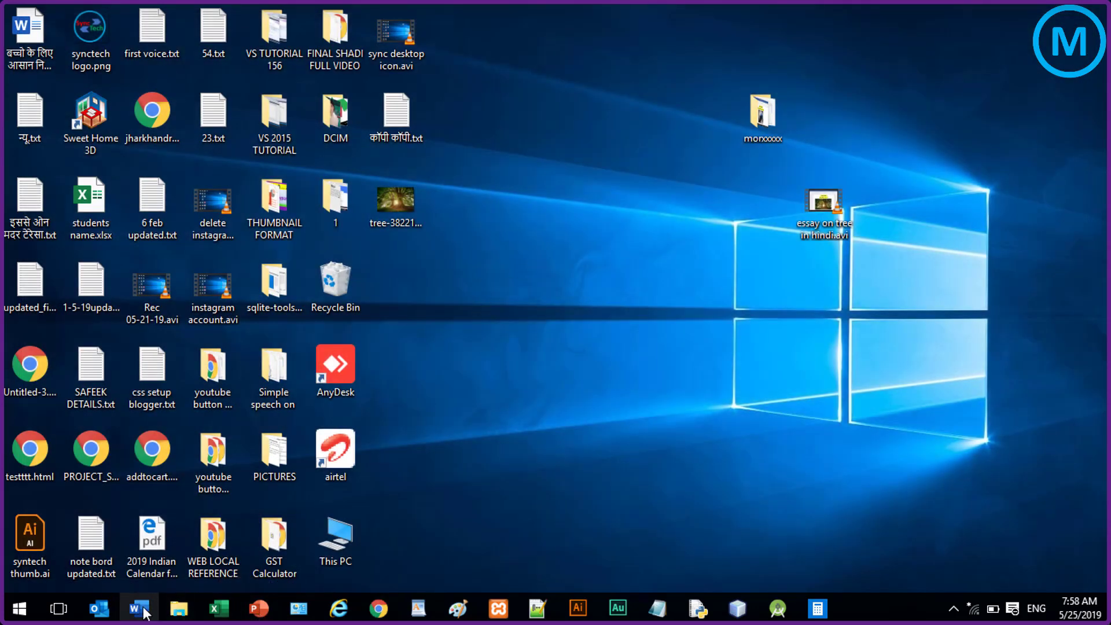
click(138, 608)
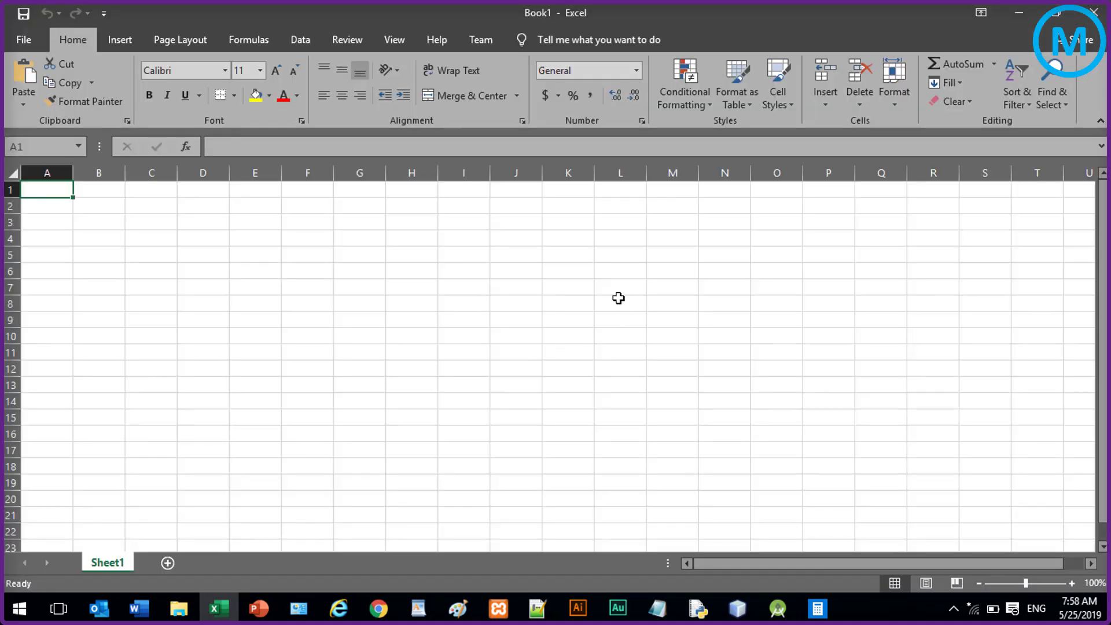
mouse_move(362, 412)
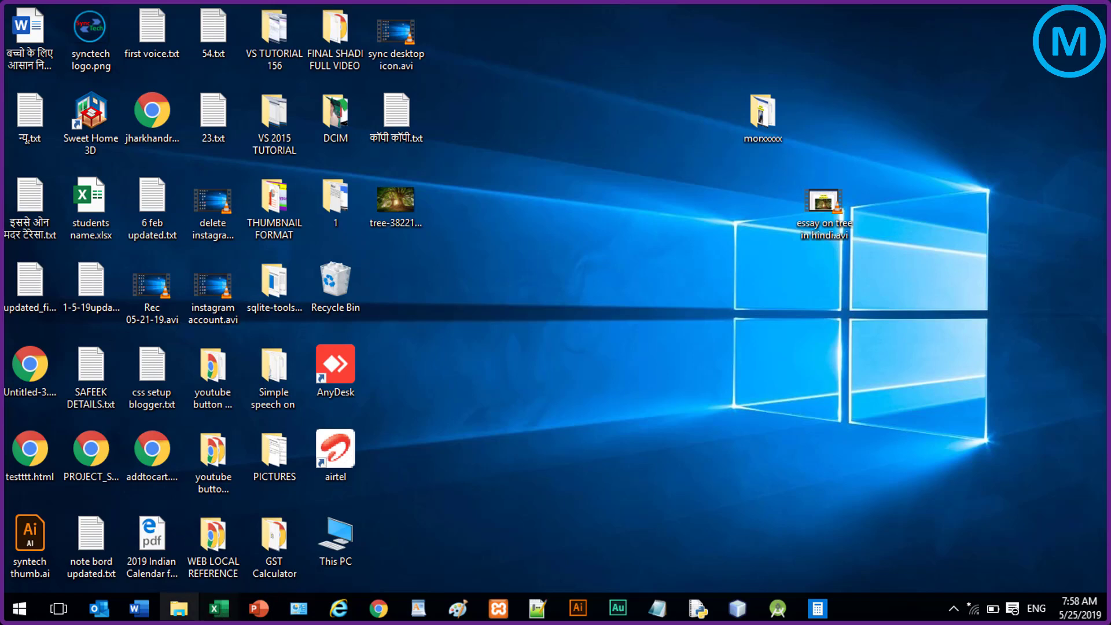
- Launch Word 2016 with a blank document and go to the File view
click(138, 607)
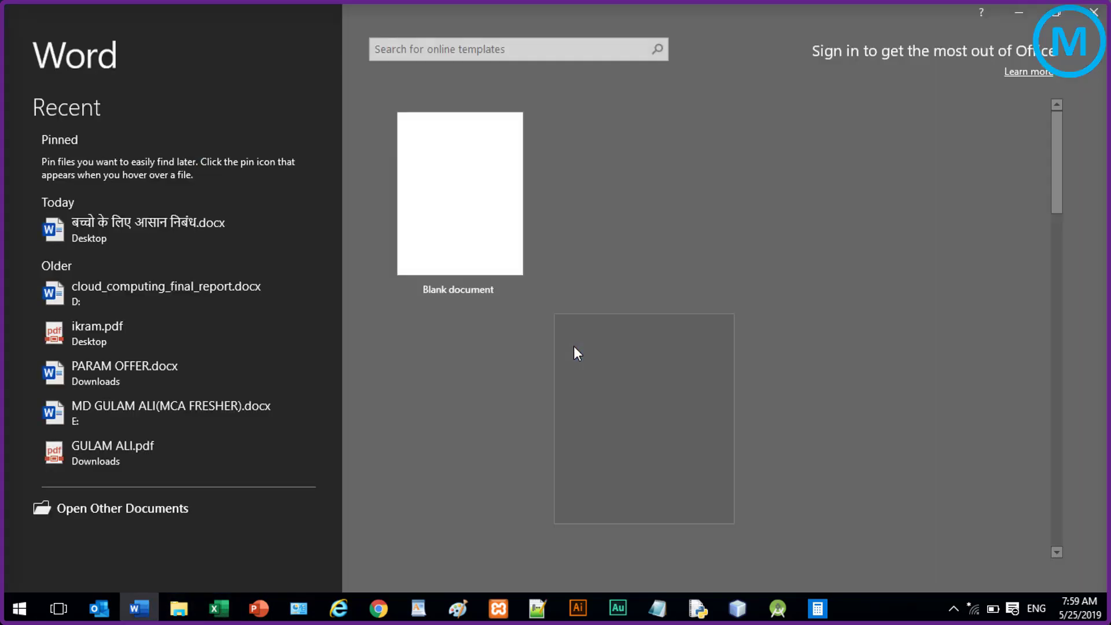
click(458, 194)
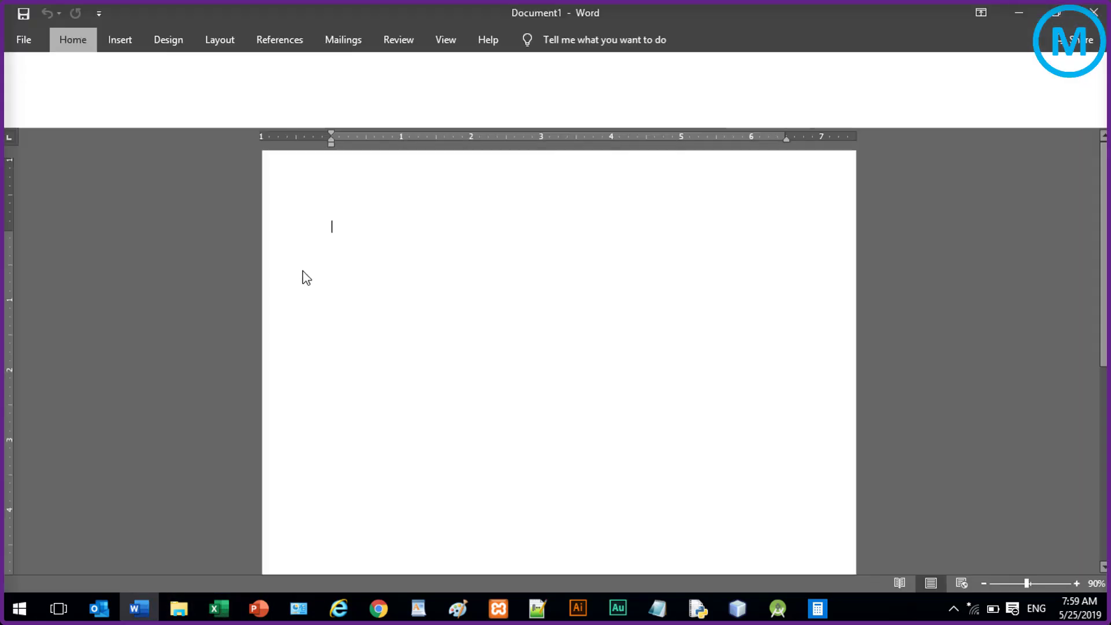
click(23, 39)
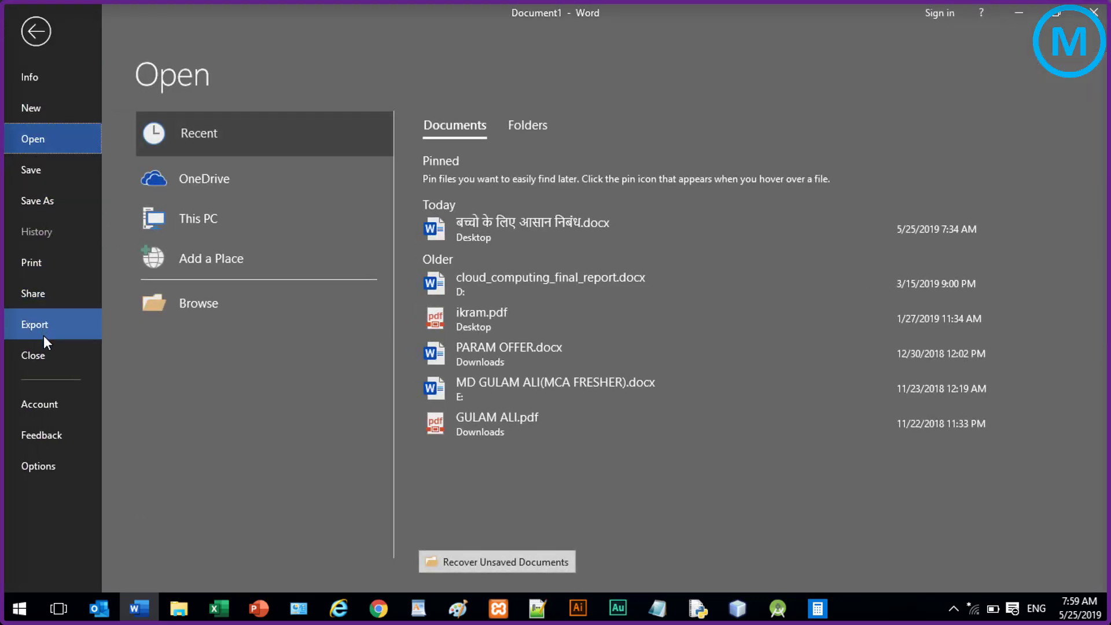
mouse_move(50, 435)
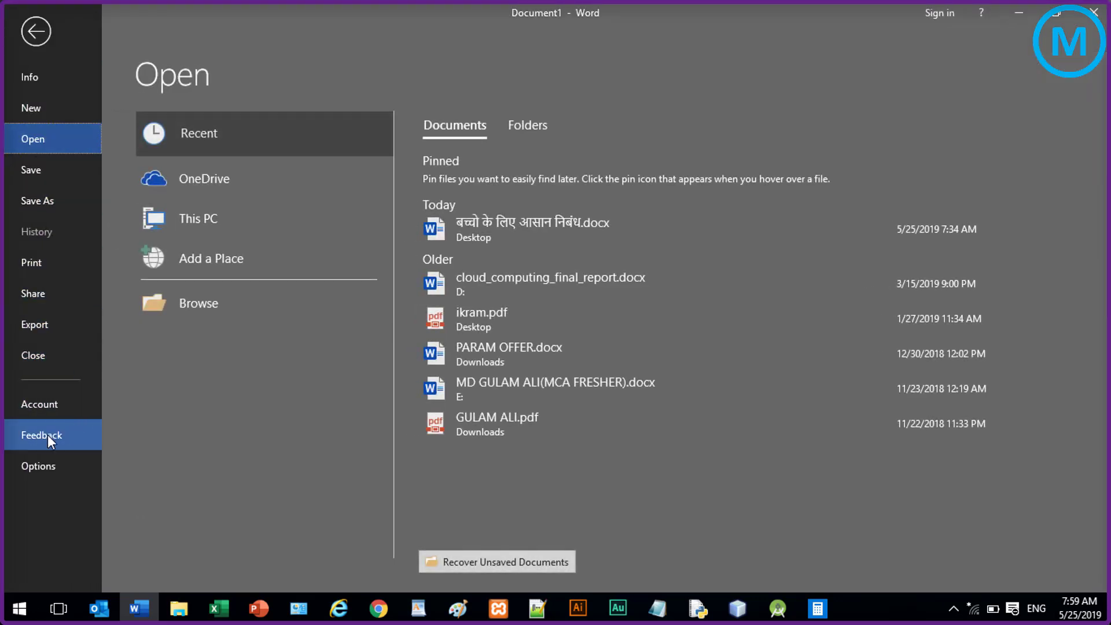
mouse_move(38, 465)
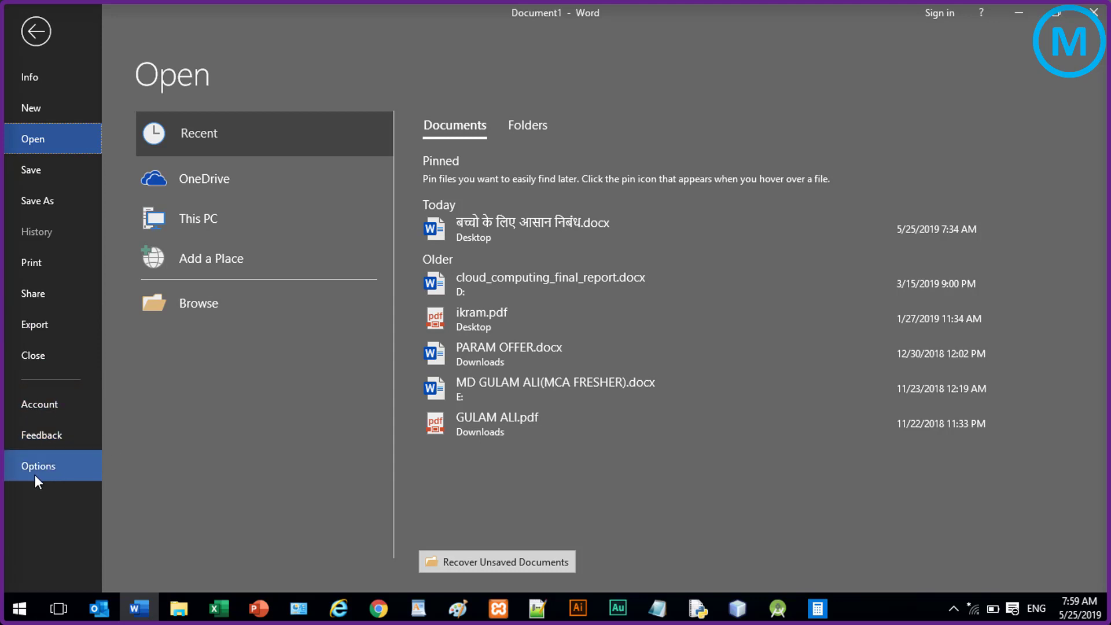
- In Word Options > General, switch the Office Theme from Dark Gray to Colorful
click(38, 466)
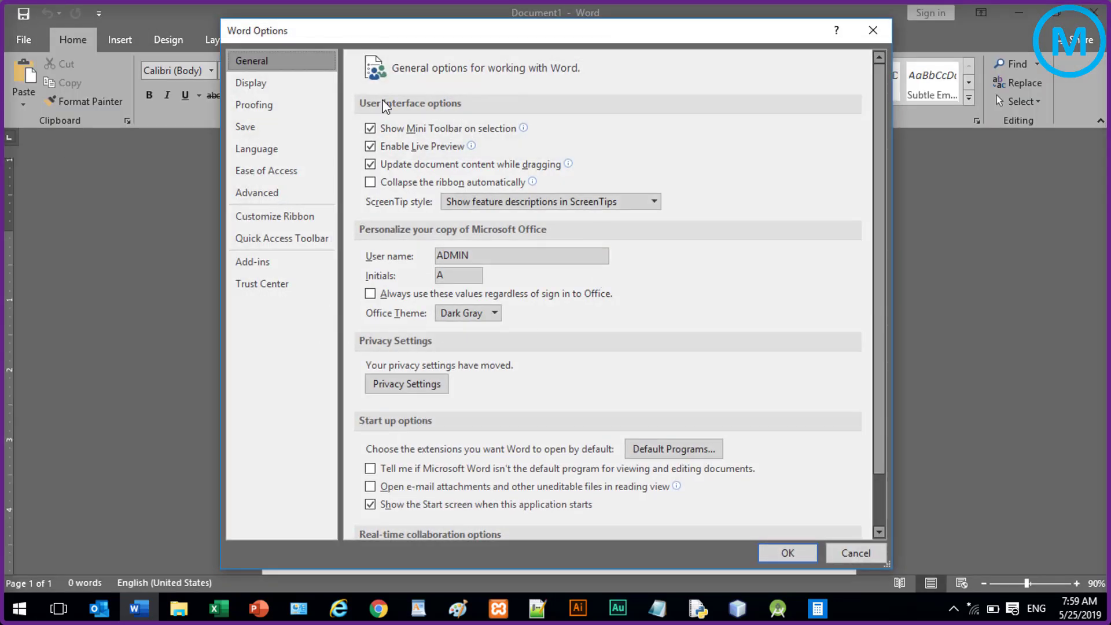
mouse_move(478, 371)
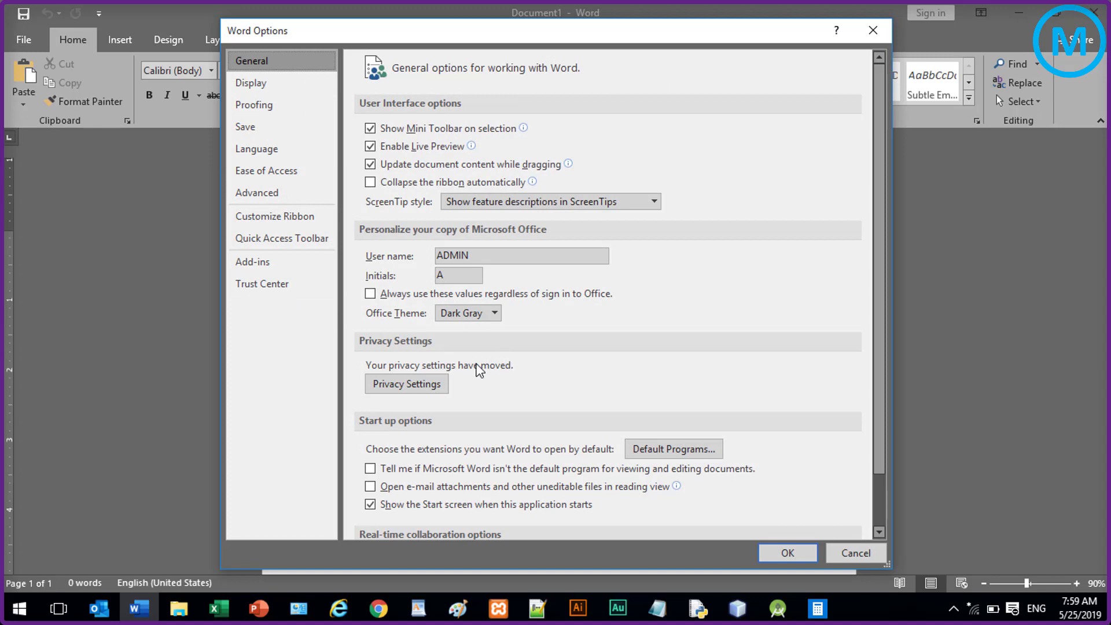
click(493, 312)
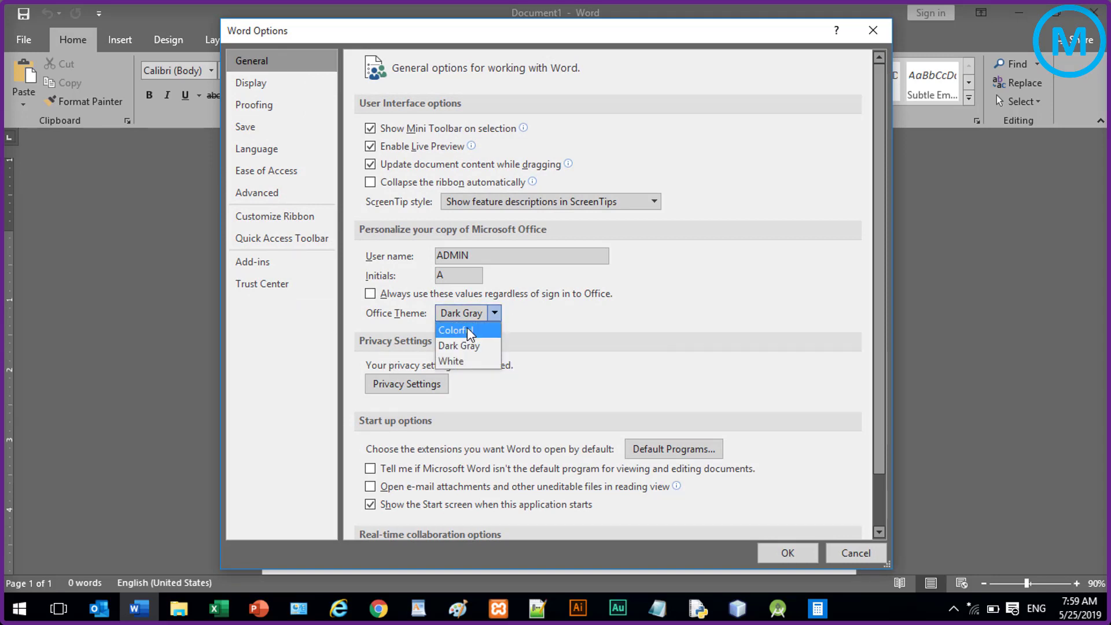
click(456, 330)
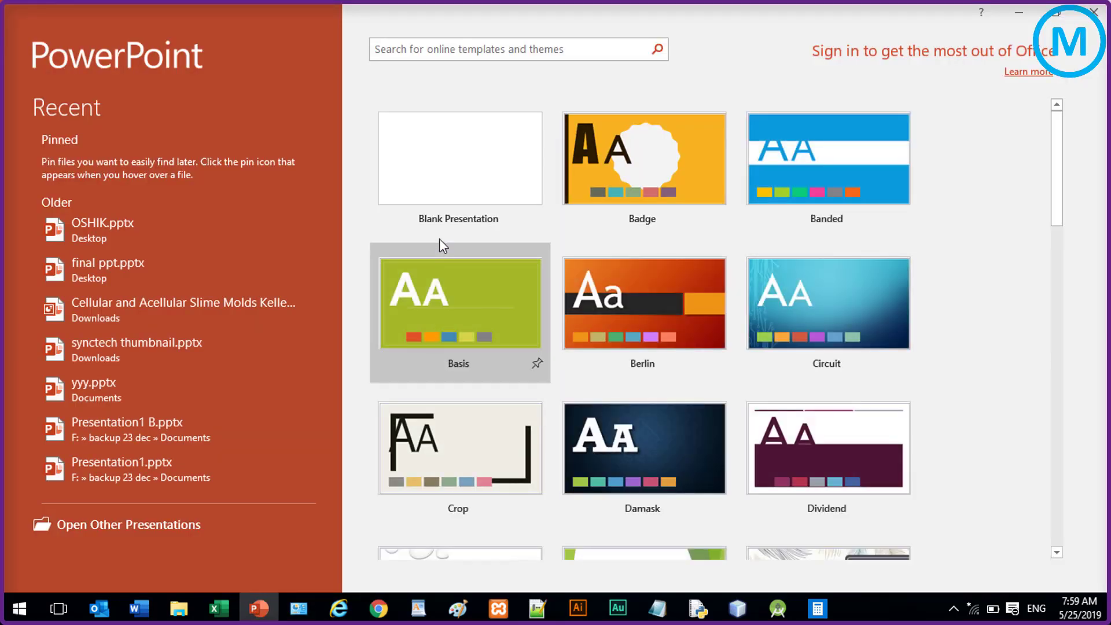
- Close the PowerPoint start screen shown in Colorful theme and return to the desktop
click(458, 159)
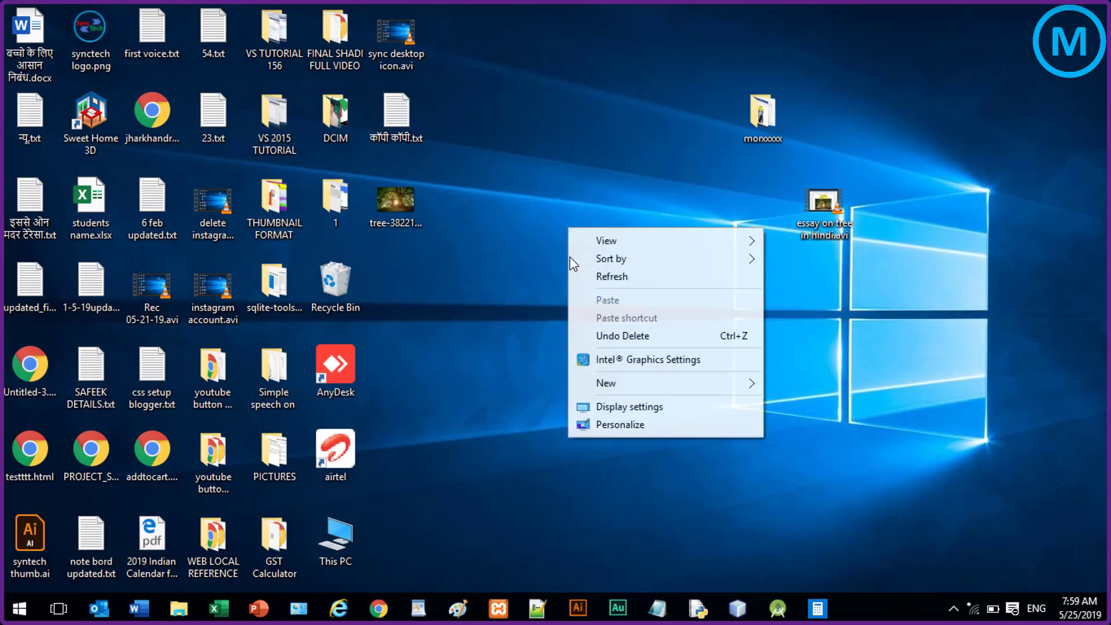
click(429, 389)
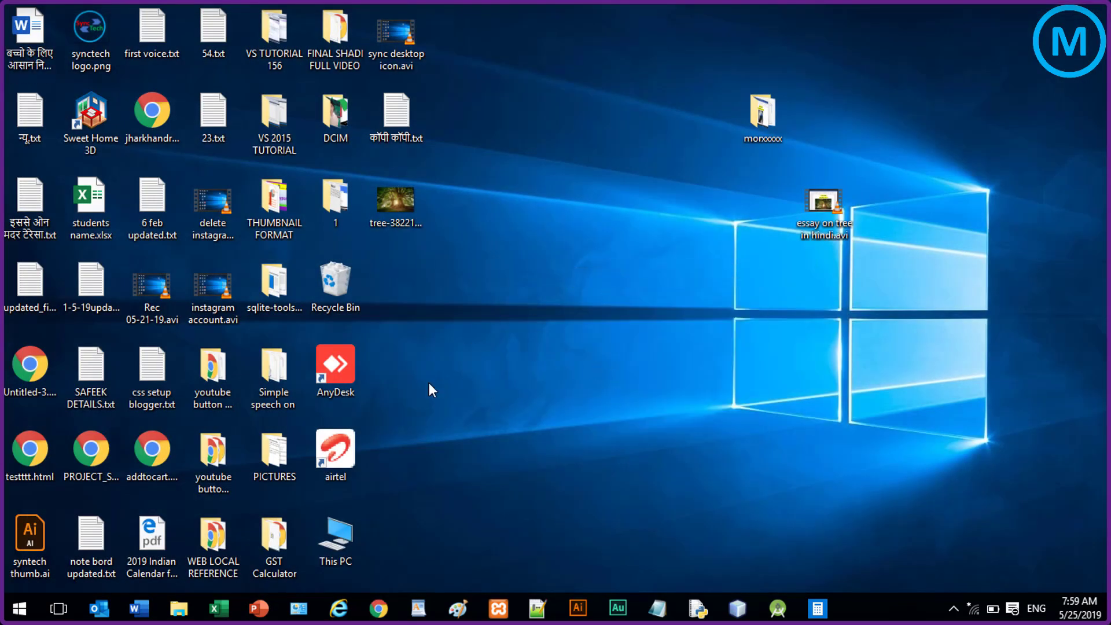